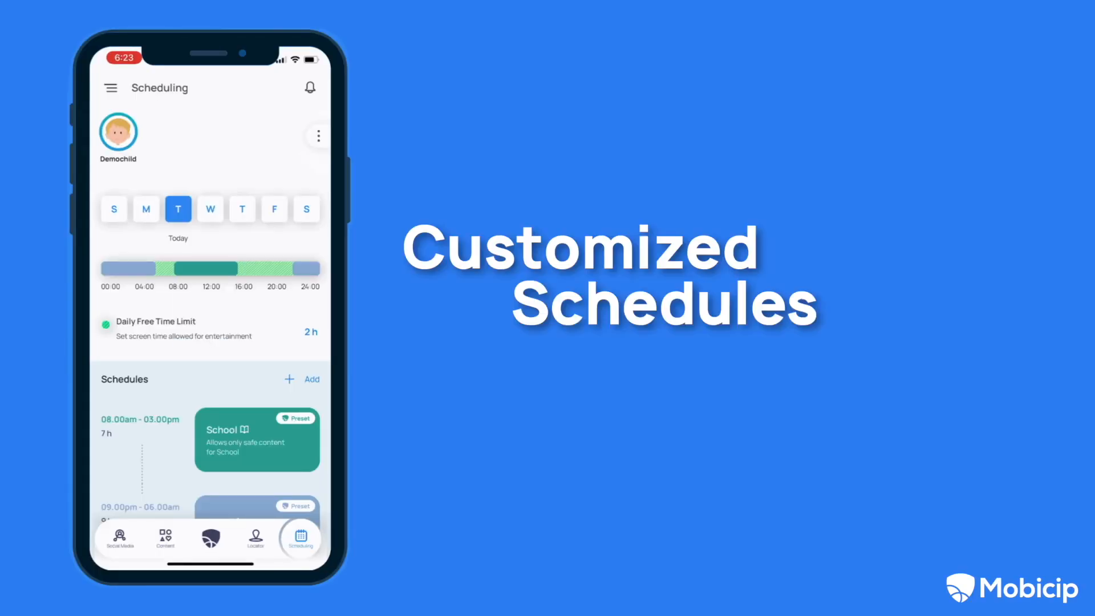
# - Scroll through the Scheduling screen before returning to Jade's parent dashboard
pyautogui.scroll(-3)
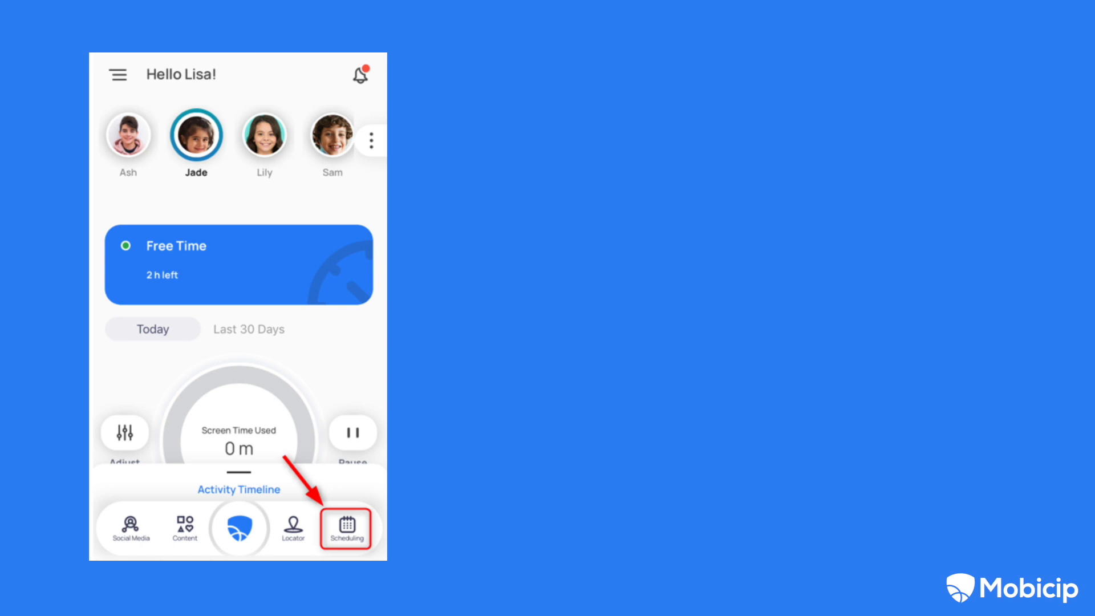
# - Create the 'Dance Class' schedule running Monday–Friday with its start and end time
pyautogui.click(344, 527)
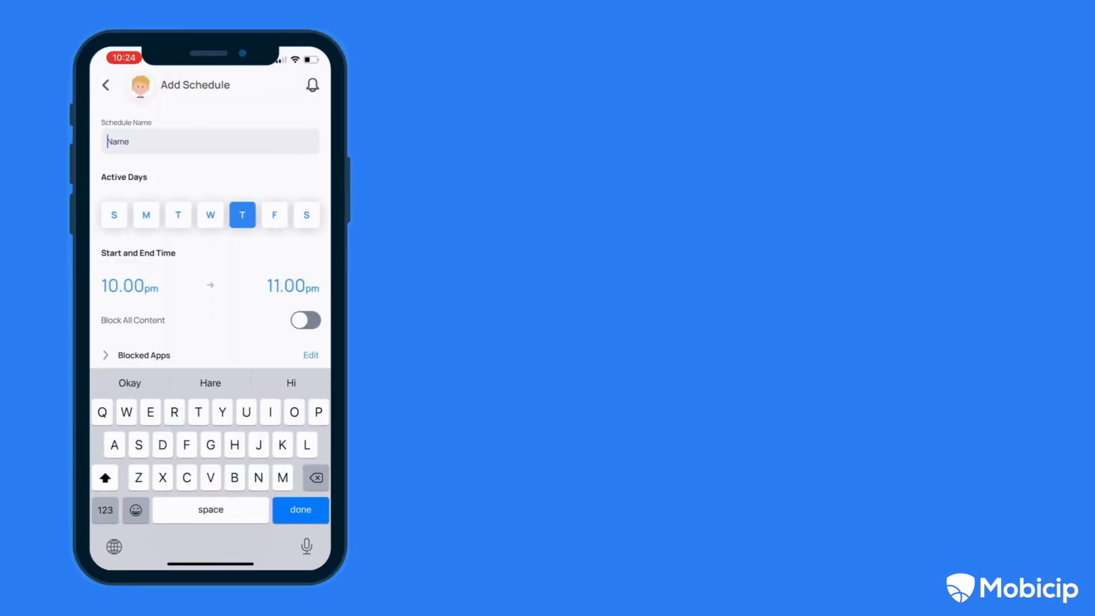
pyautogui.click(300, 510)
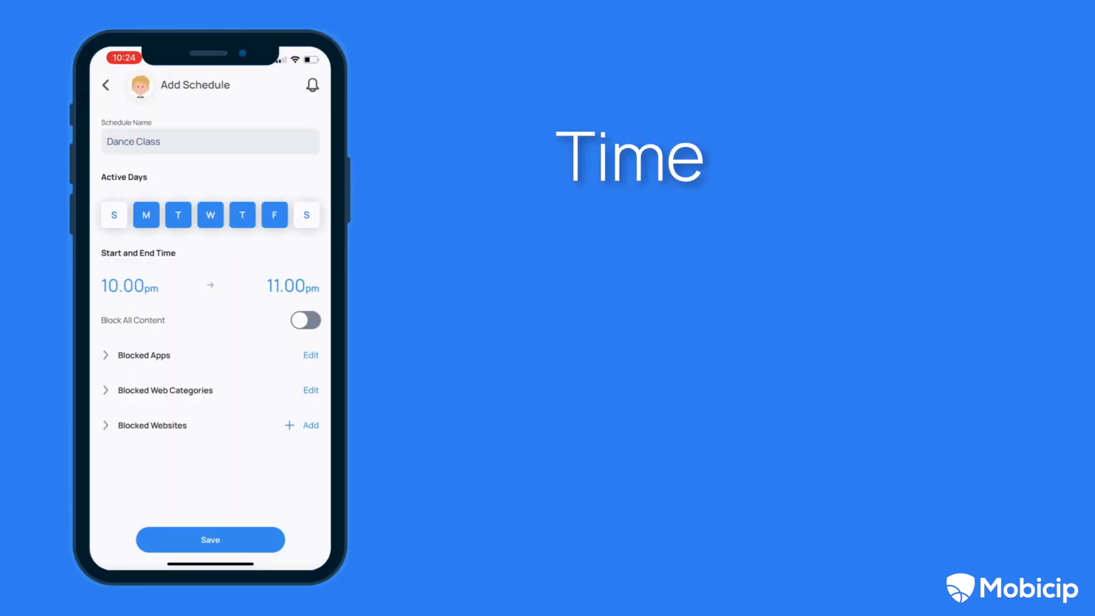
pyautogui.click(130, 286)
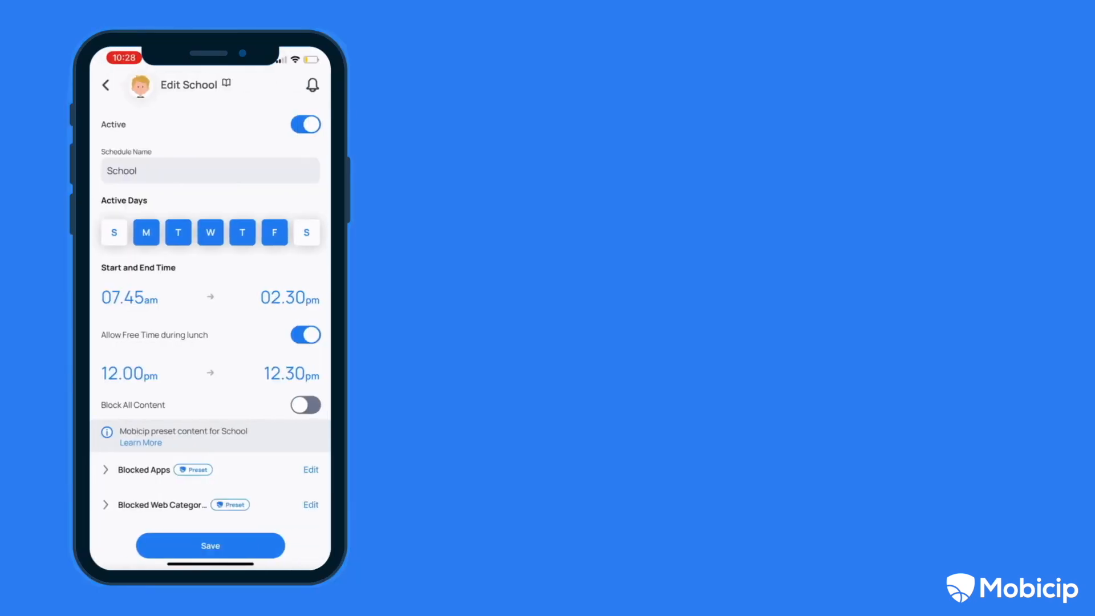
# - Dismiss the recommended-setting notice and bring up School's Blocked Apps list
pyautogui.scroll(-3)
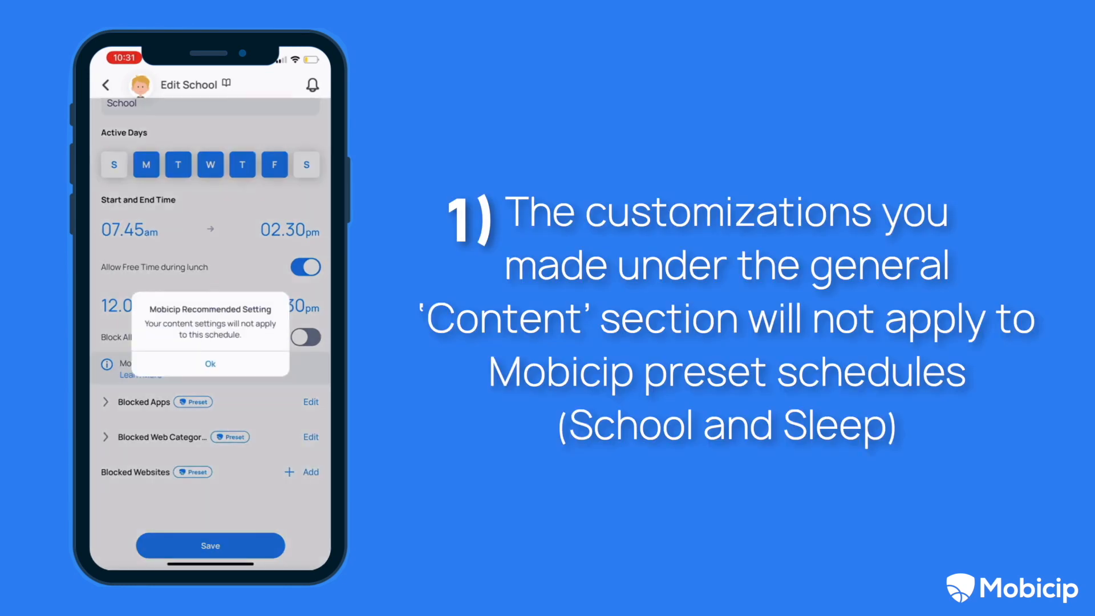
pyautogui.click(210, 364)
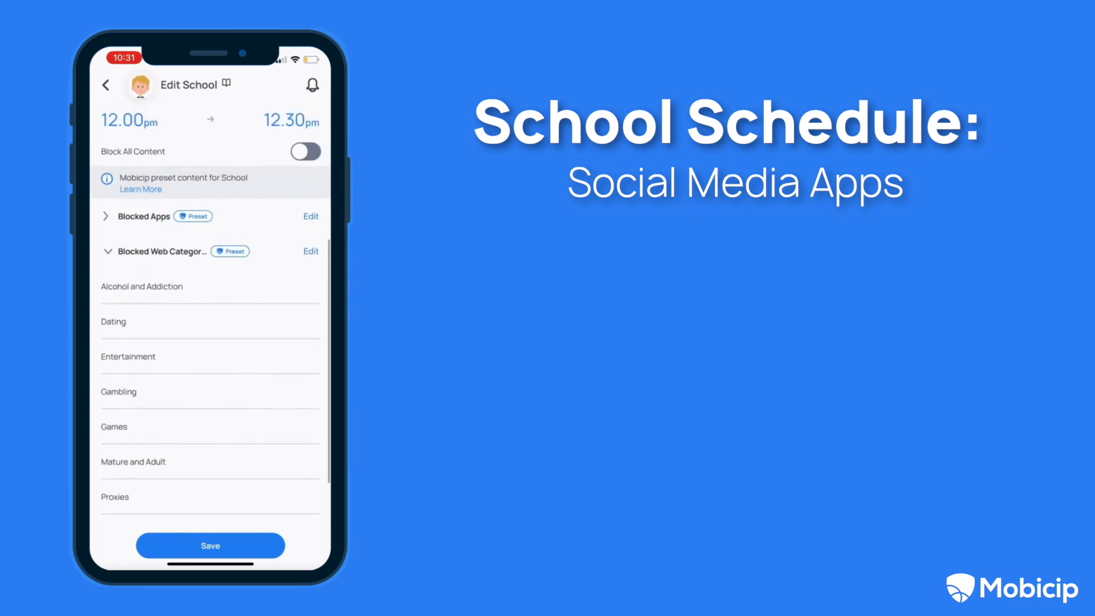
pyautogui.click(310, 251)
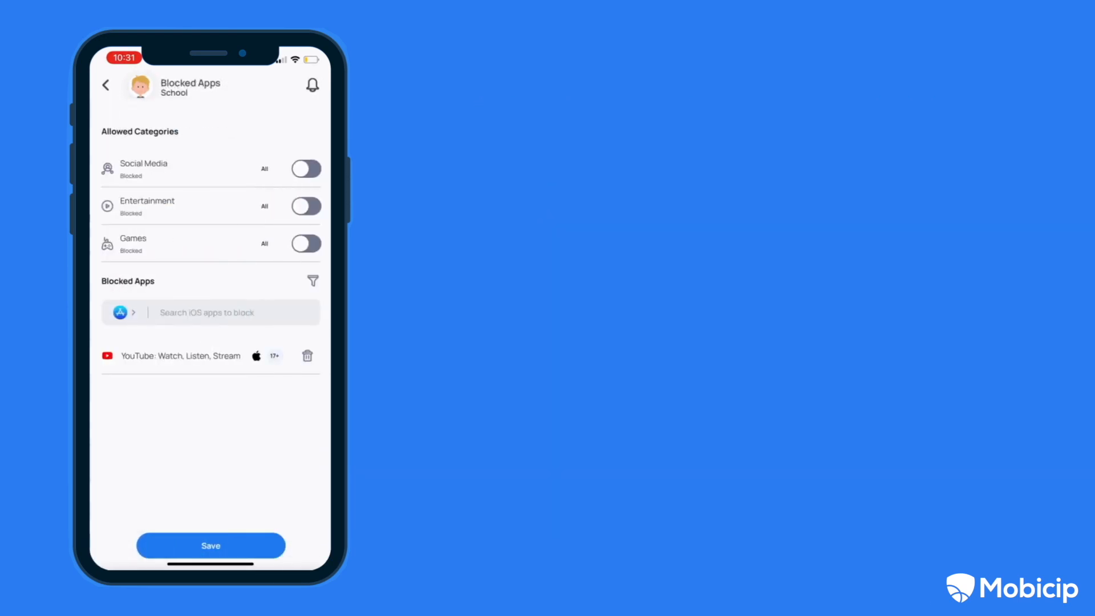
# - Back in Edit School, expand Blocked Web Categories and bring up its edit screen
pyautogui.click(105, 84)
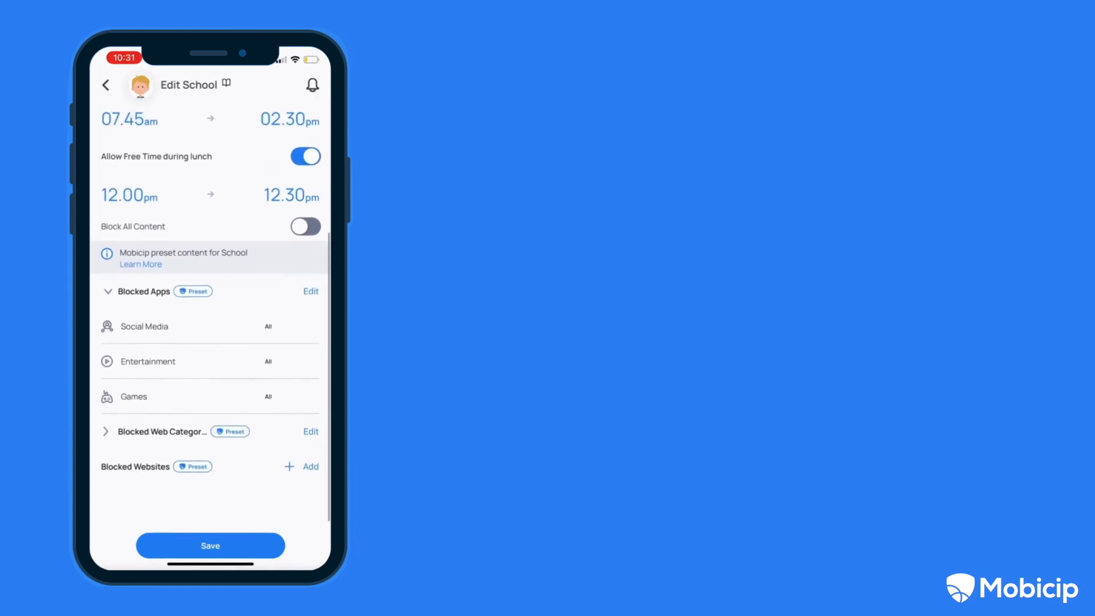
pyautogui.click(106, 431)
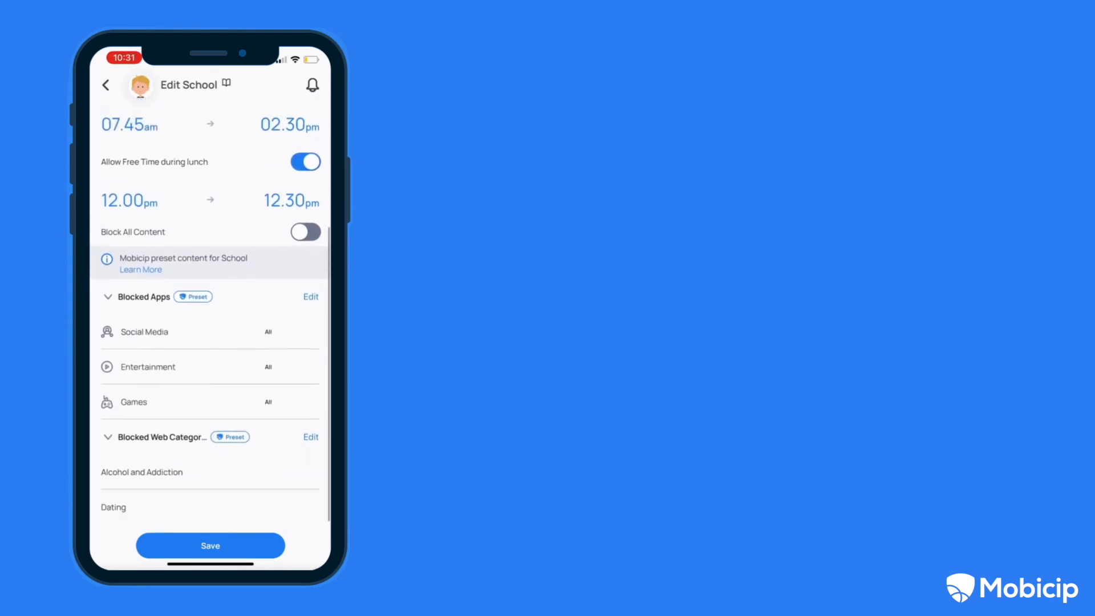
pyautogui.scroll(-3)
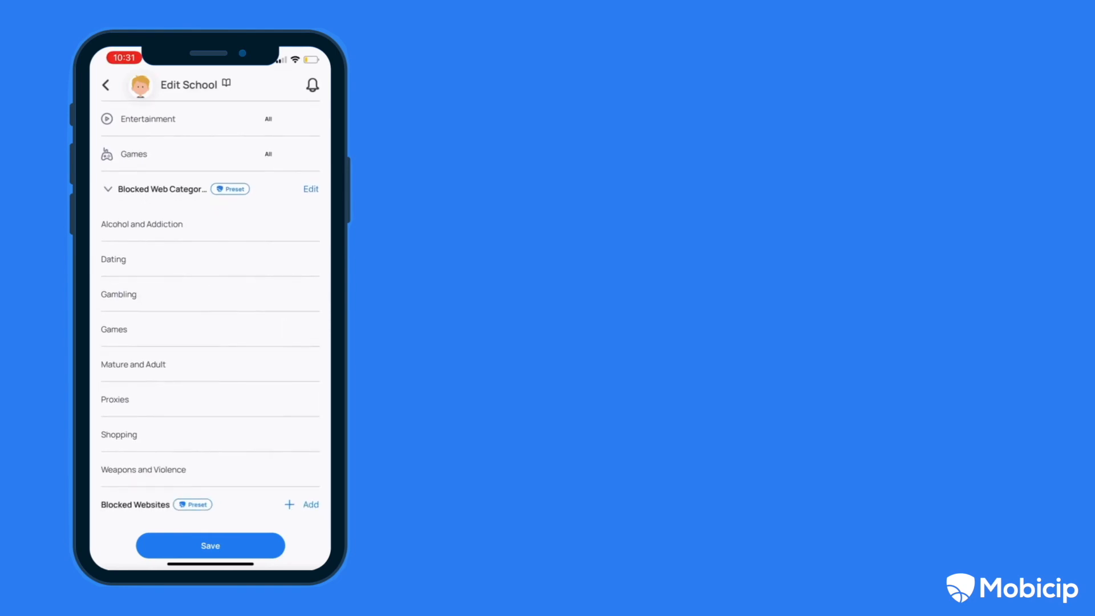
pyautogui.click(310, 188)
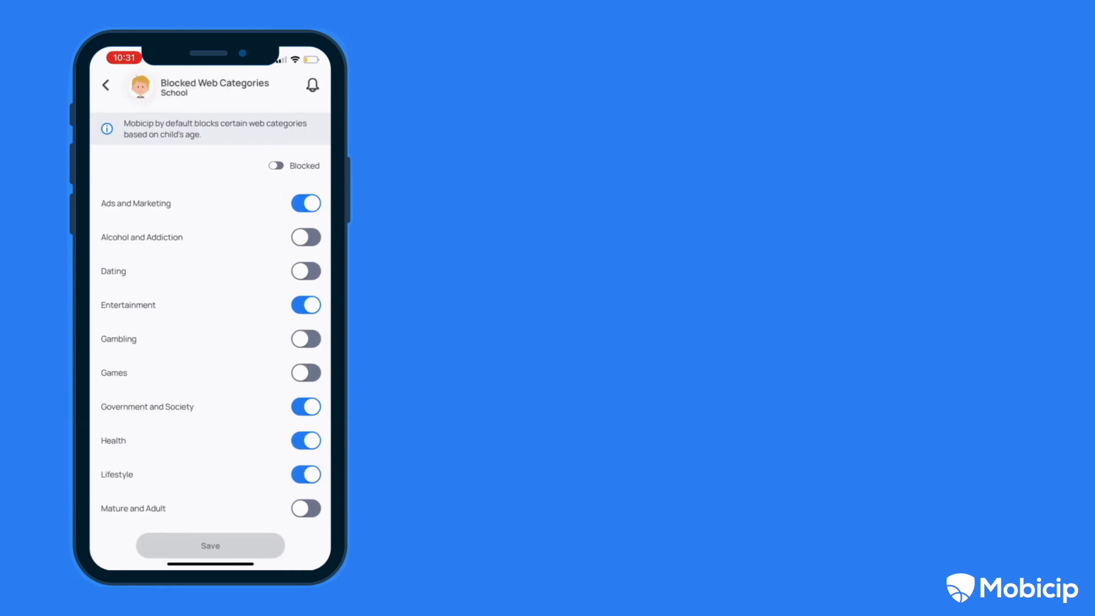
# - Toggle the Entertainment web category for School and save the change
pyautogui.click(306, 304)
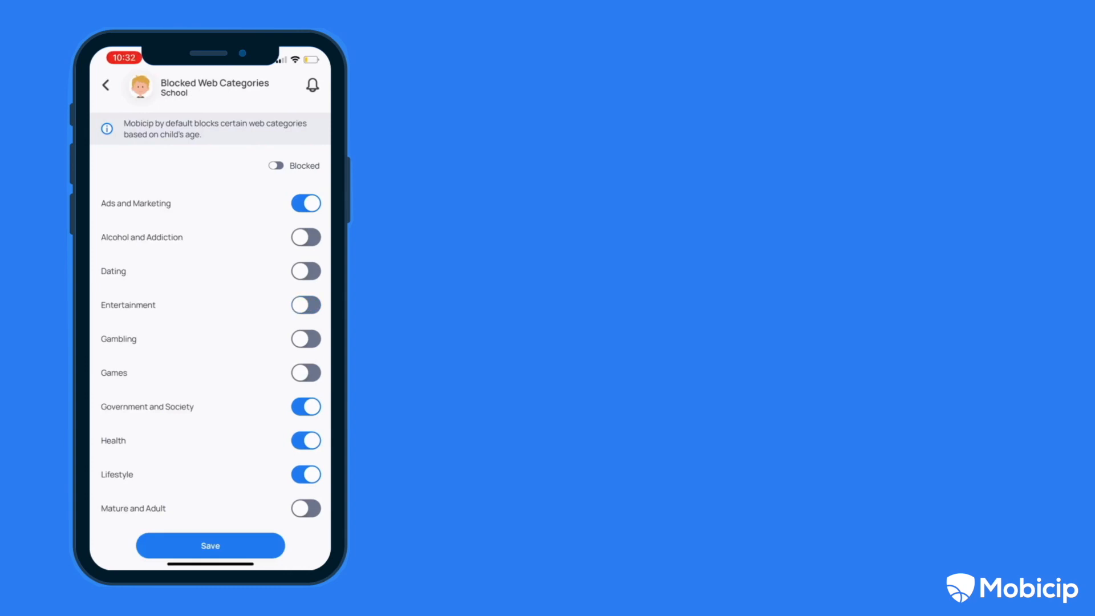
pyautogui.click(306, 304)
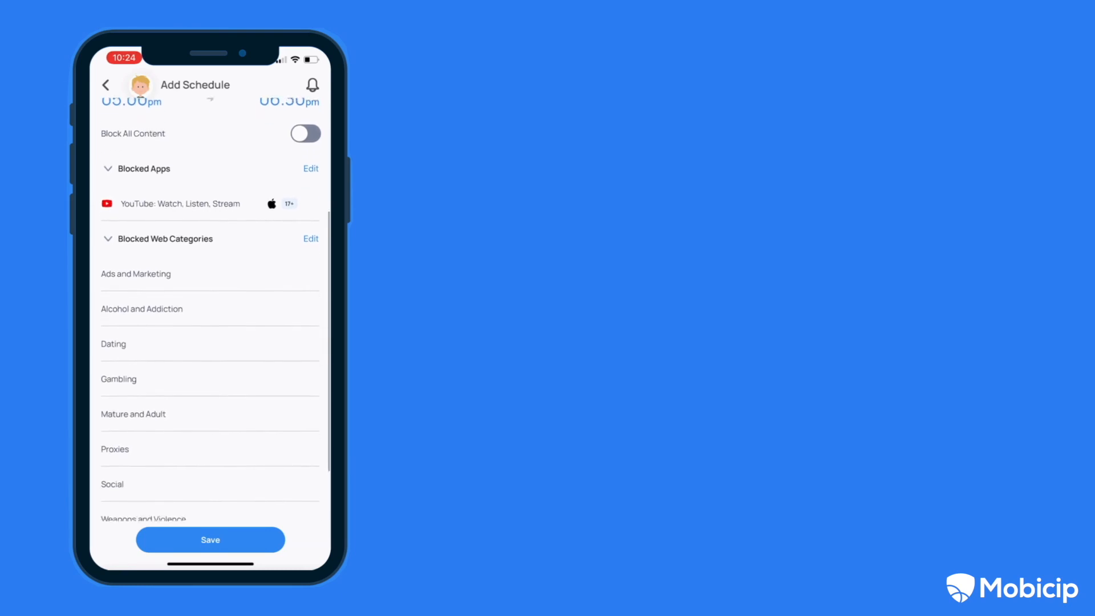
# - Scroll the schedule to Blocked Websites and back to School's Blocked Apps search
pyautogui.scroll(-3)
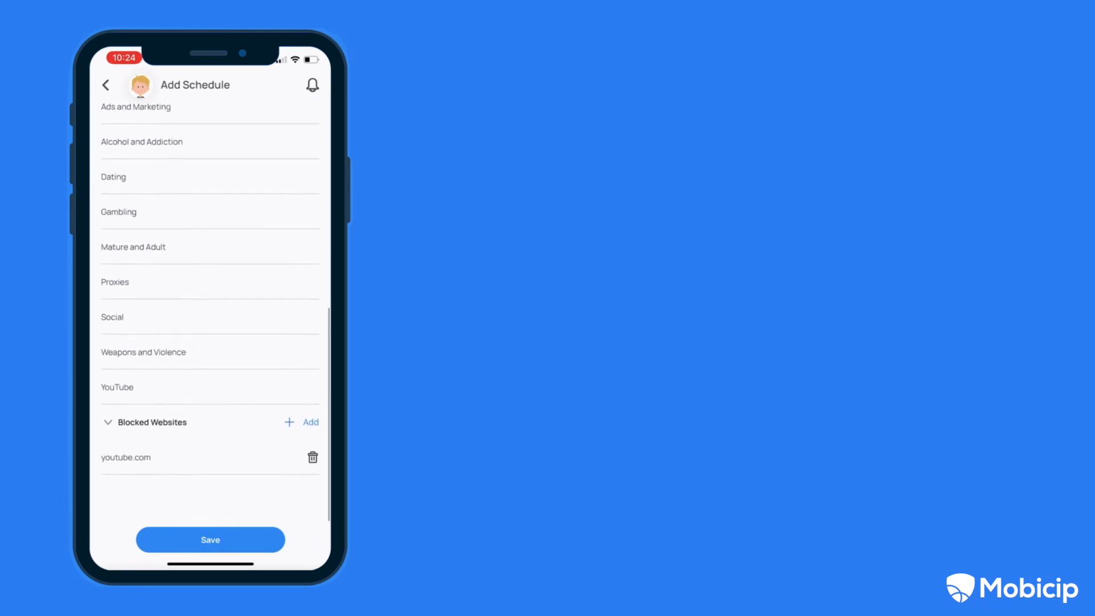
pyautogui.scroll(3)
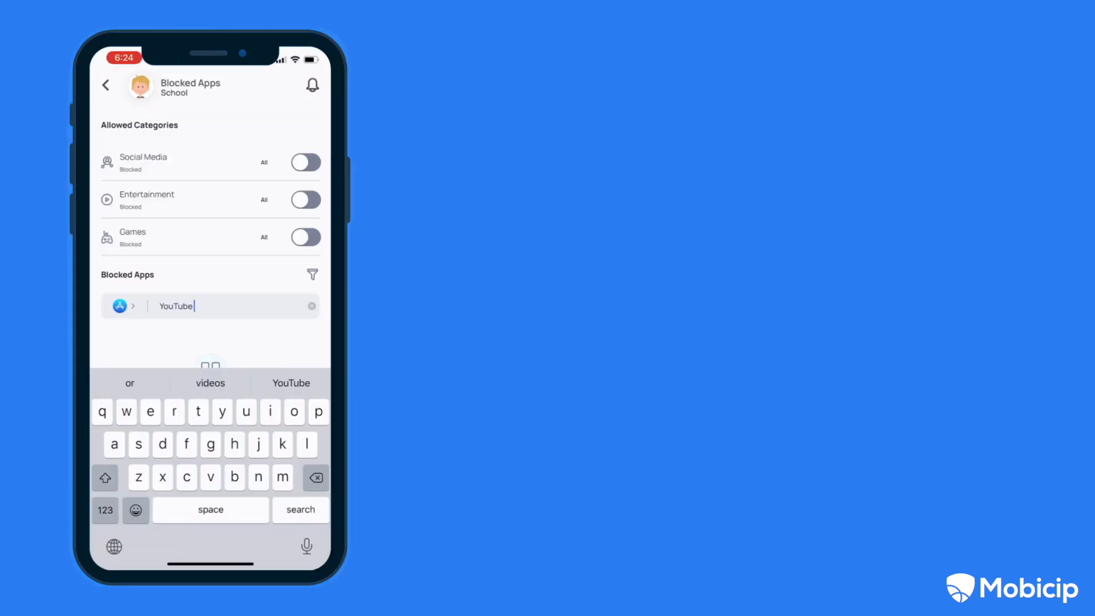
# - Search for YouTube and select 'YouTube: Watch, Listen, Stream' for blocking
pyautogui.click(299, 508)
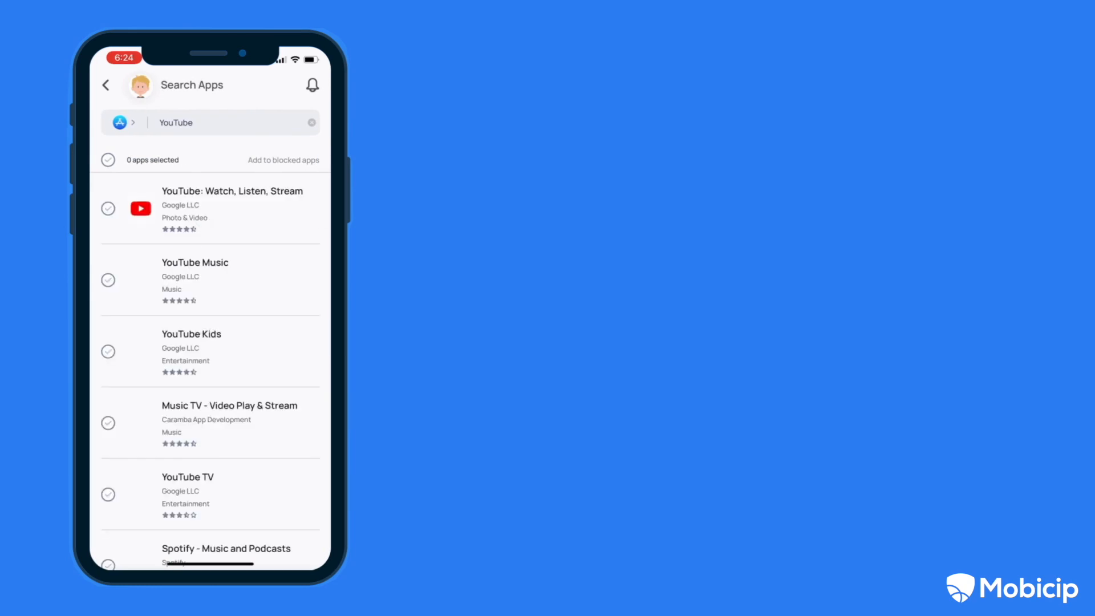
pyautogui.click(108, 208)
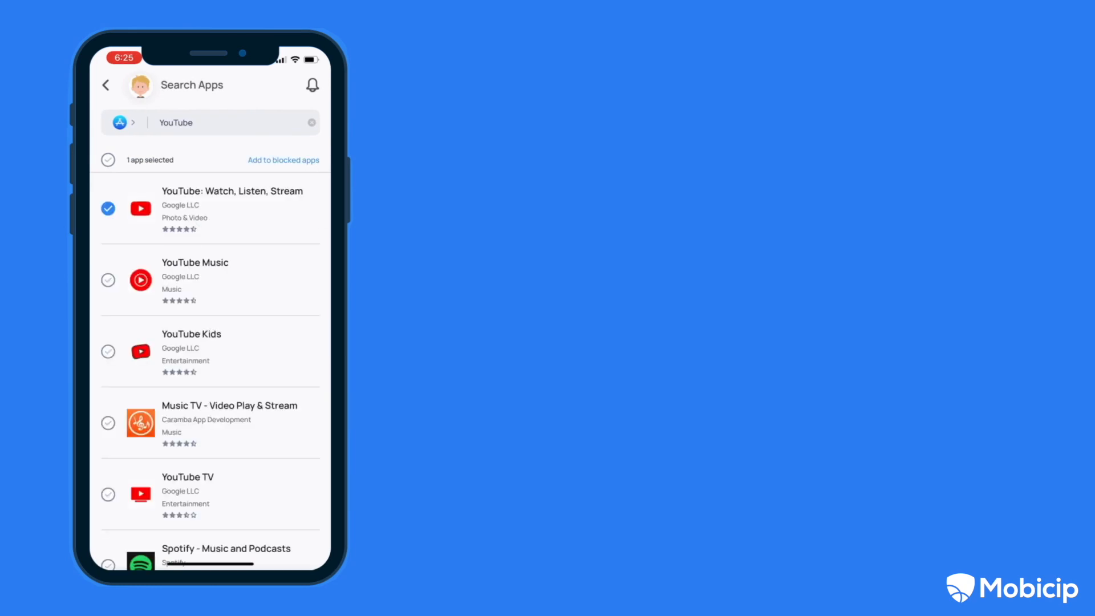